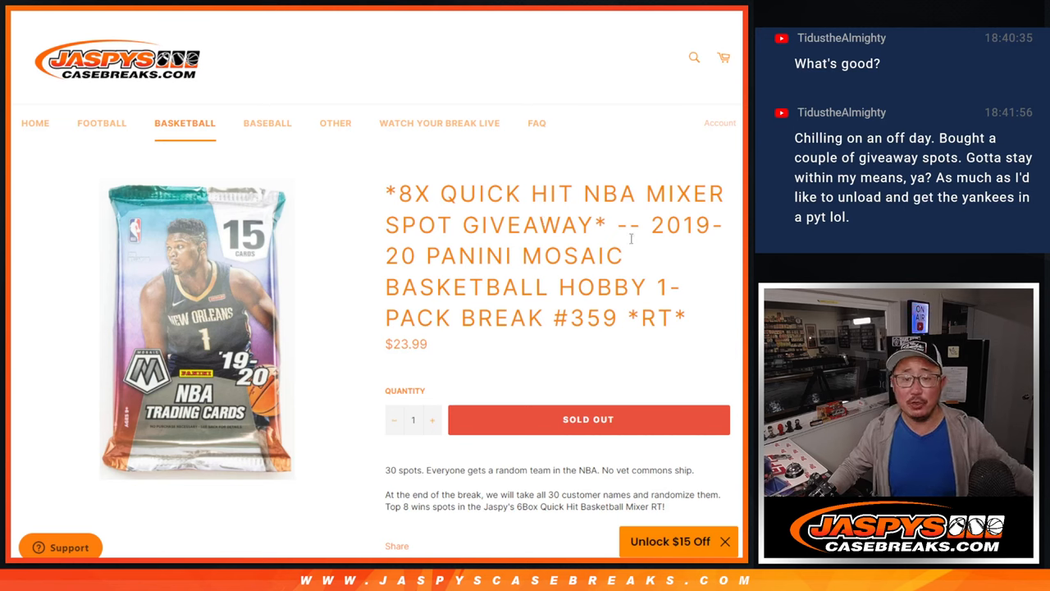
pyautogui.moveTo(702, 328)
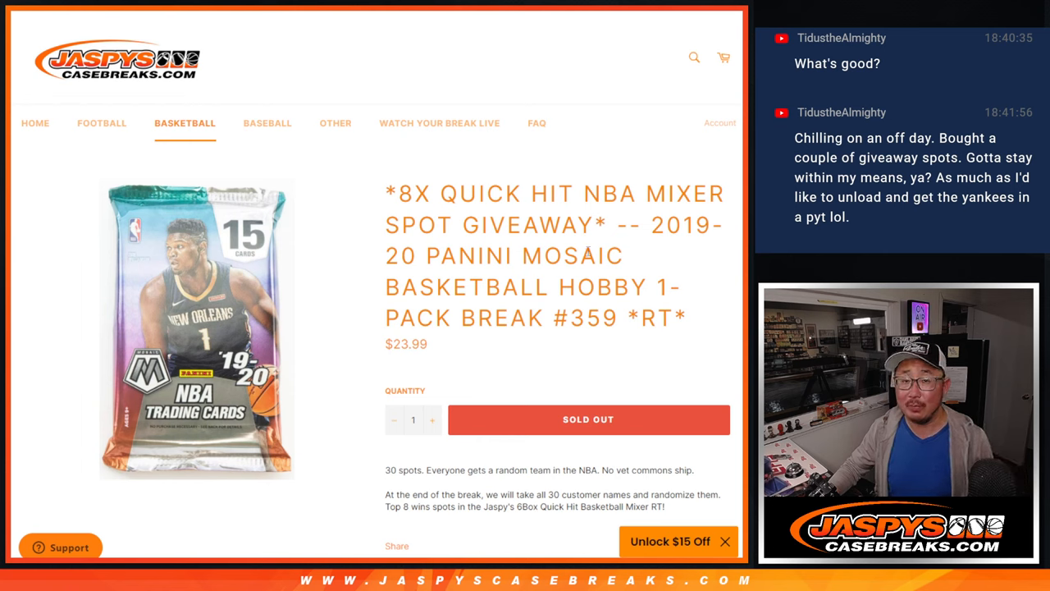
# - Scroll through the sold-out Mosaic giveaway break listing
pyautogui.scroll(-3)
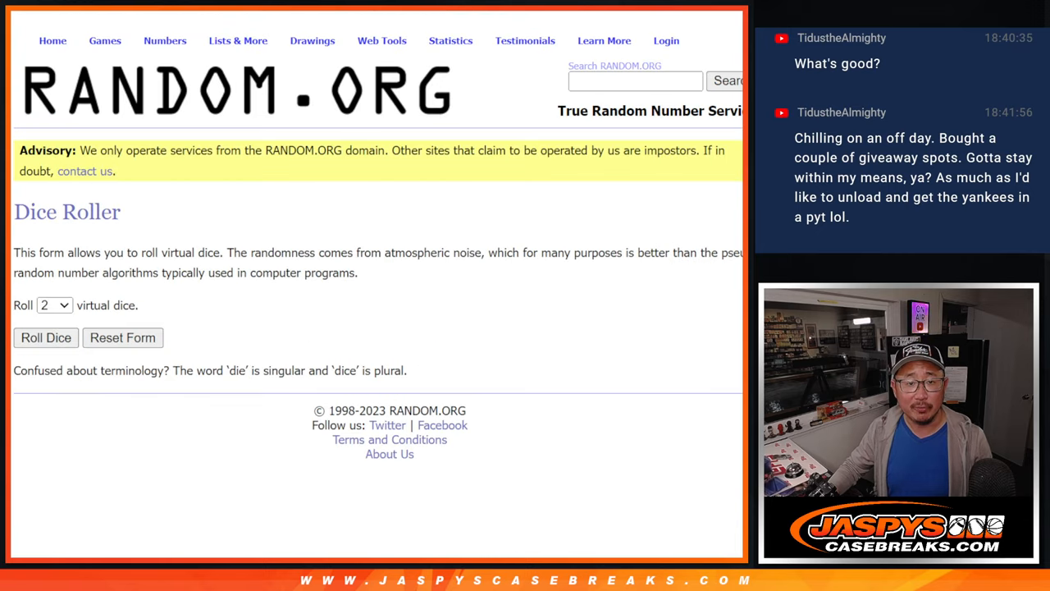
# - Shuffle the 30 customer names in the list randomizer three times
pyautogui.click(45, 338)
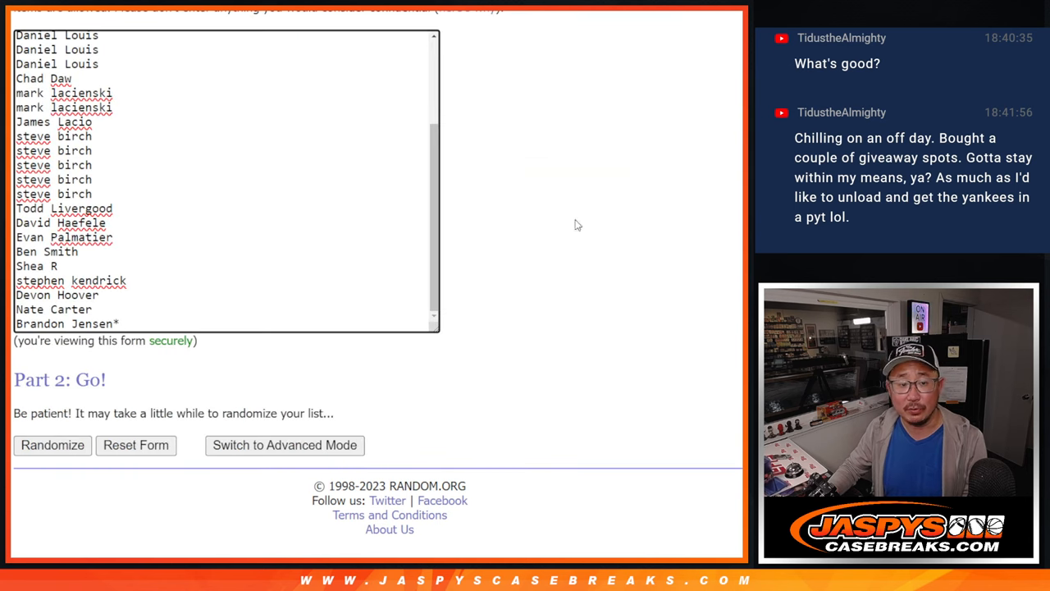
pyautogui.click(52, 445)
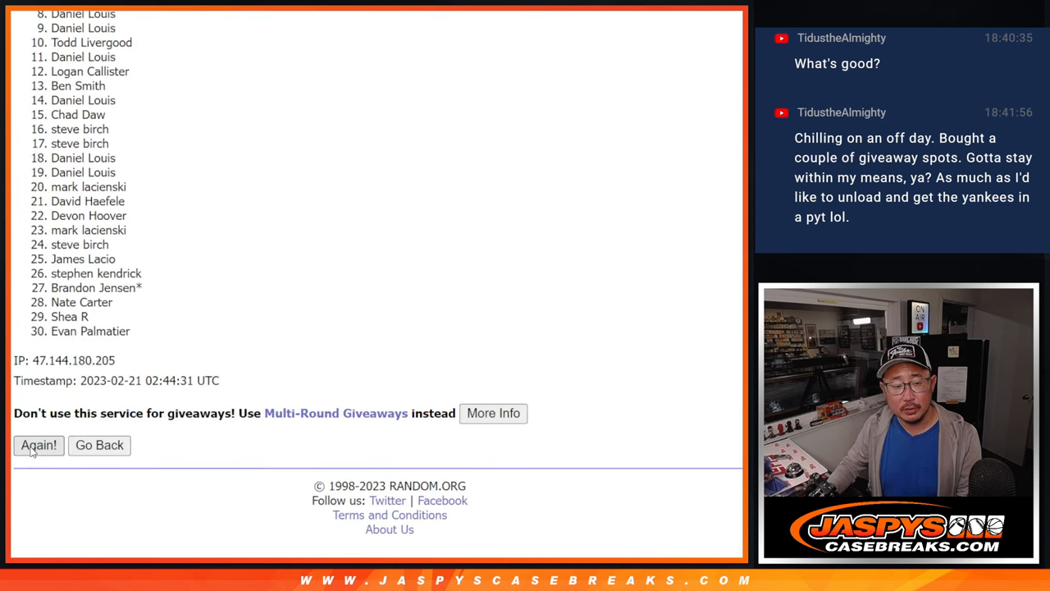
pyautogui.click(39, 445)
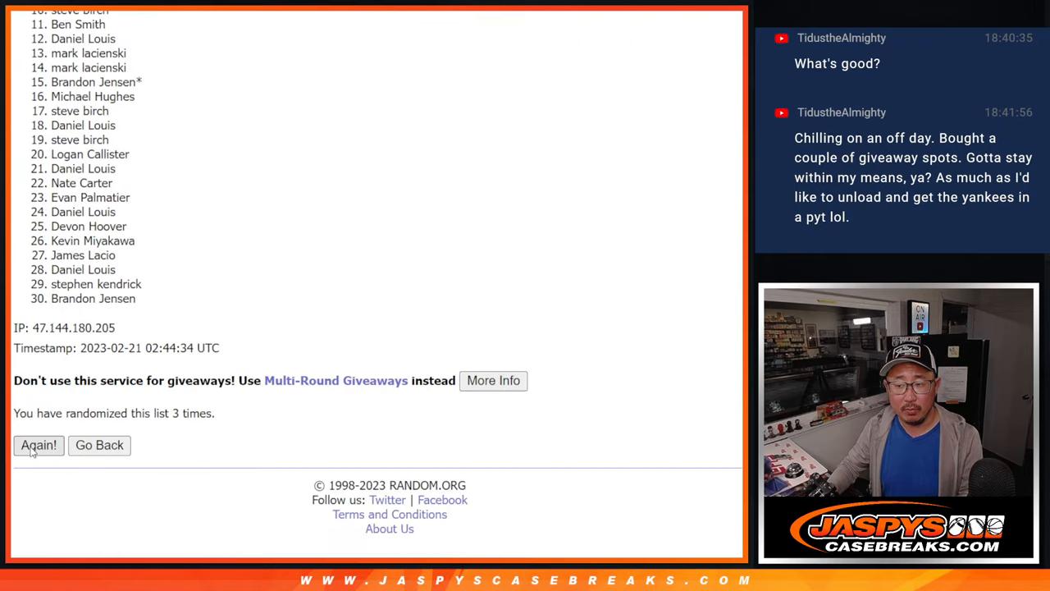
pyautogui.click(39, 445)
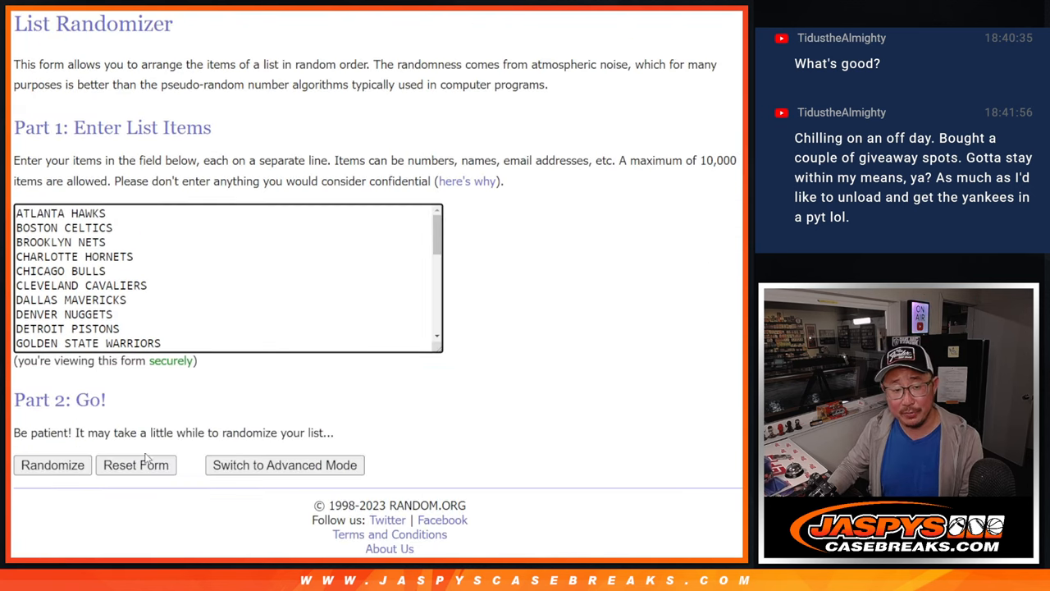
# - Randomize the NBA team list, then shuffle it three more times
pyautogui.click(51, 464)
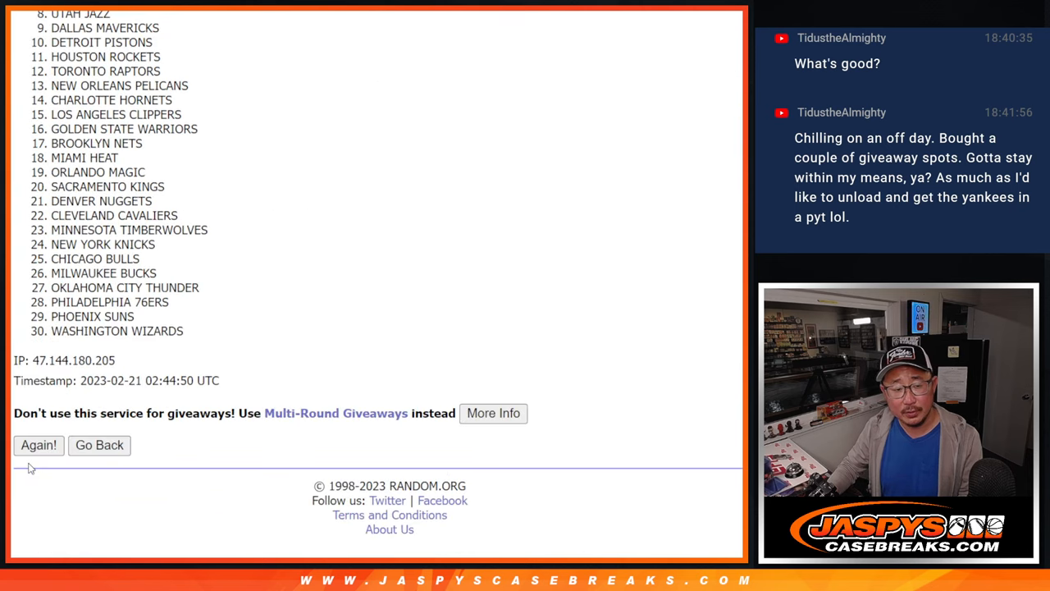
pyautogui.click(39, 445)
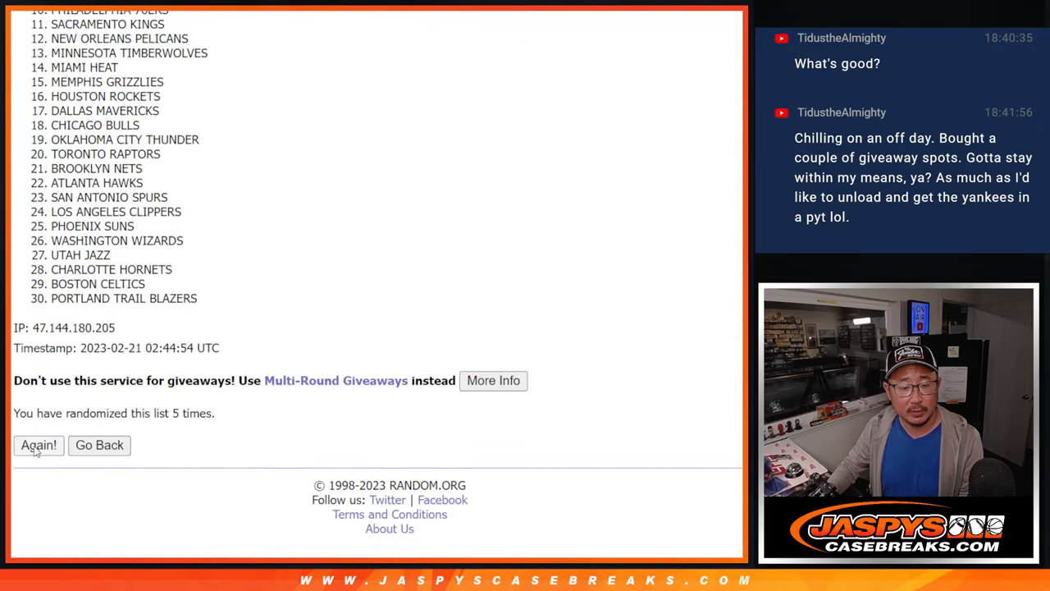
pyautogui.click(39, 445)
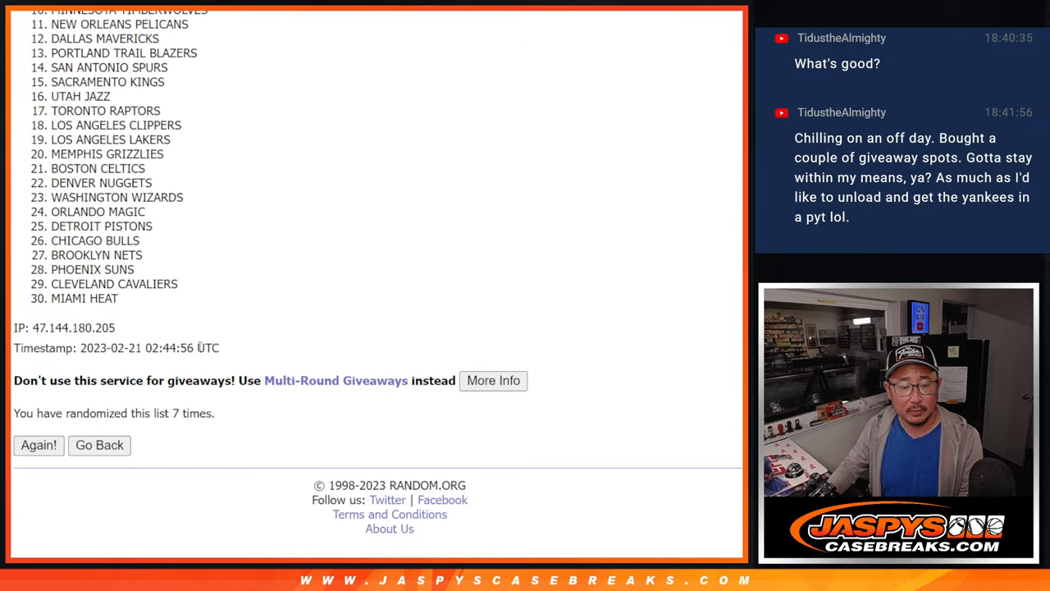
pyautogui.click(38, 445)
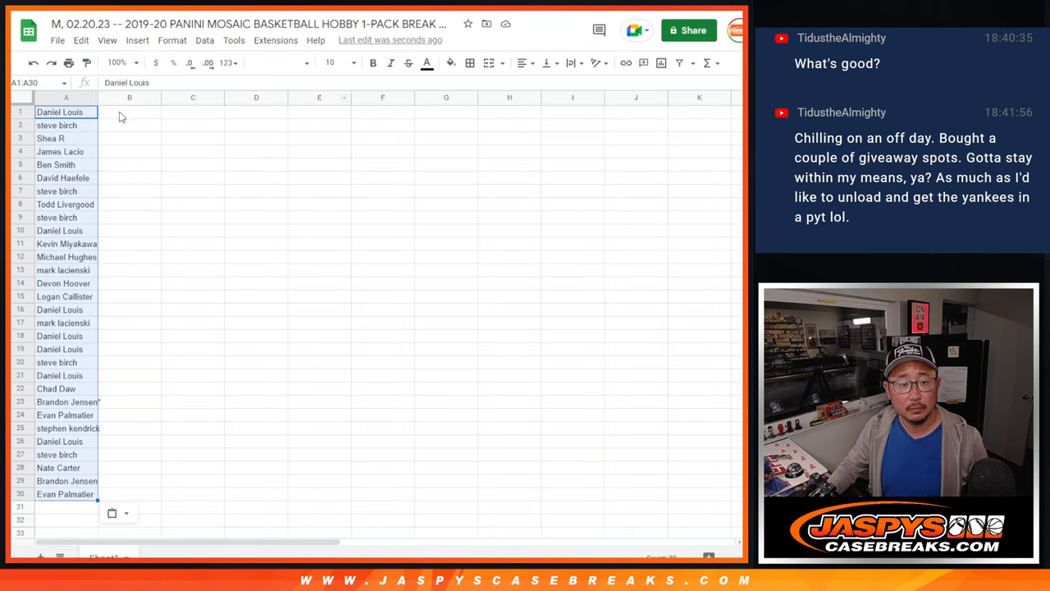
# - Select the whole sheet and apply the Cairo font
pyautogui.click(279, 62)
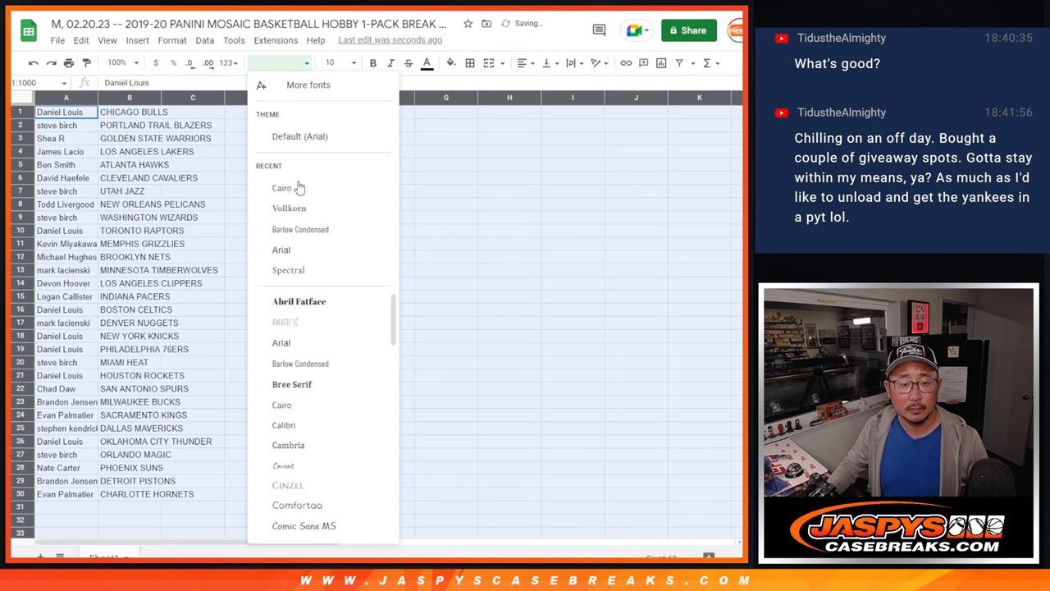
pyautogui.click(281, 187)
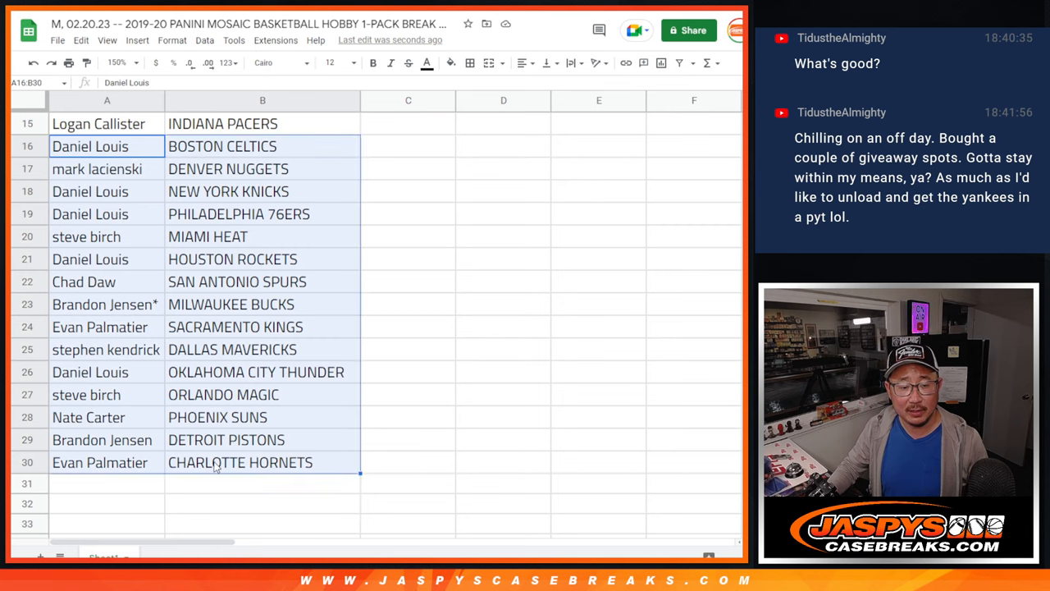
pyautogui.scroll(3)
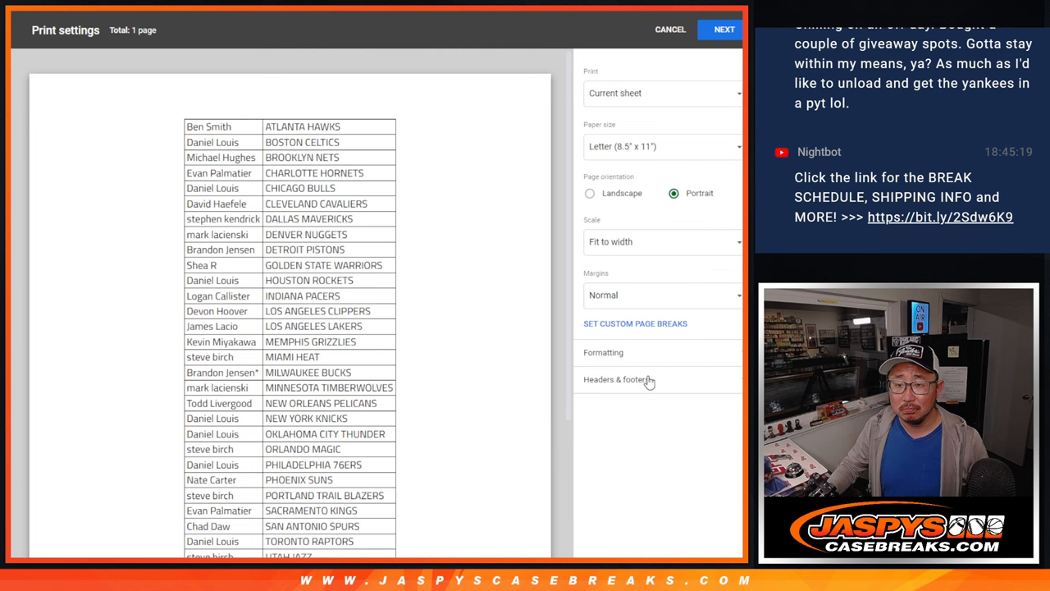
# - Close print settings and select the 30 names in column A (A1:A30)
pyautogui.click(670, 29)
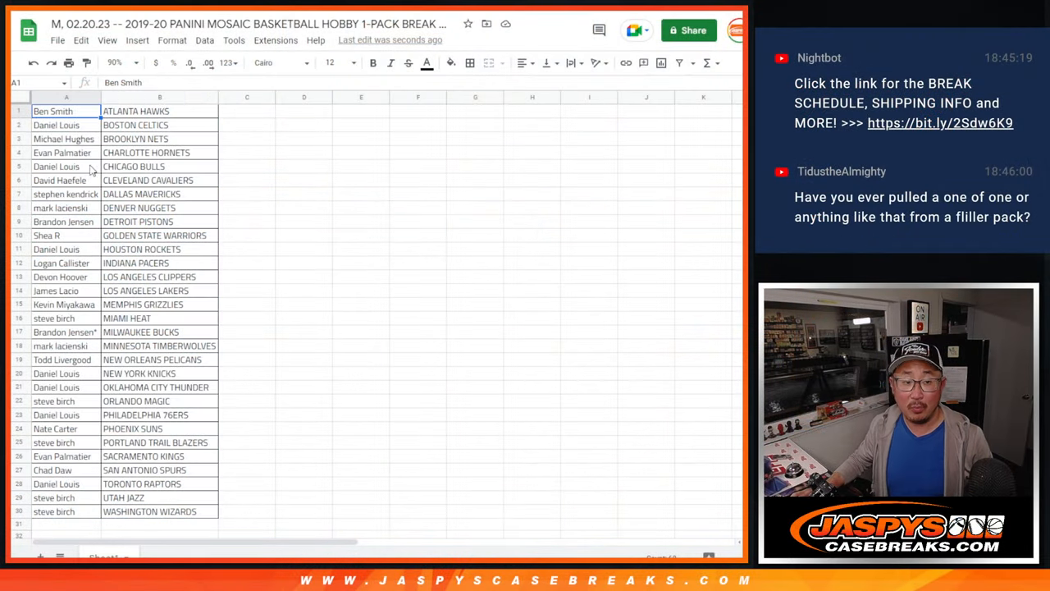
pyautogui.moveTo(66, 111); pyautogui.dragTo(65, 511)
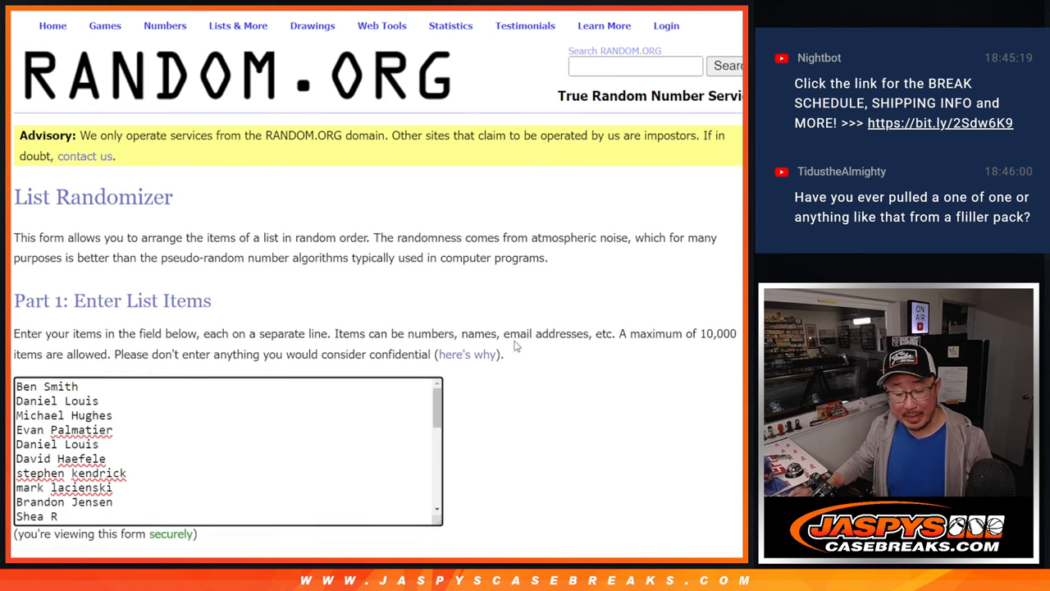
# - Scroll the page and return to the list randomizer holding the names
pyautogui.scroll(-3)
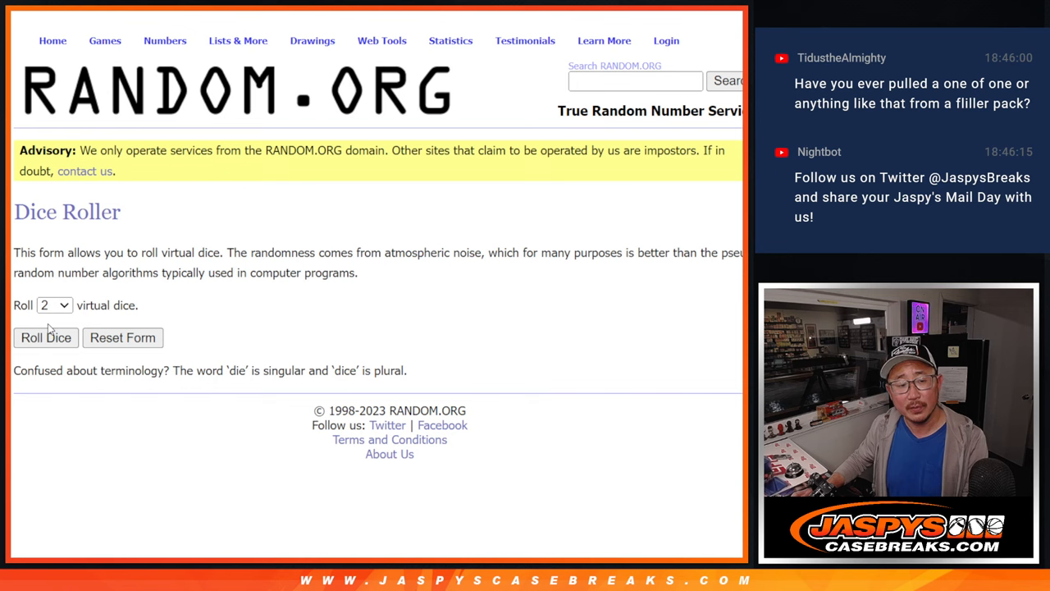
pyautogui.click(45, 338)
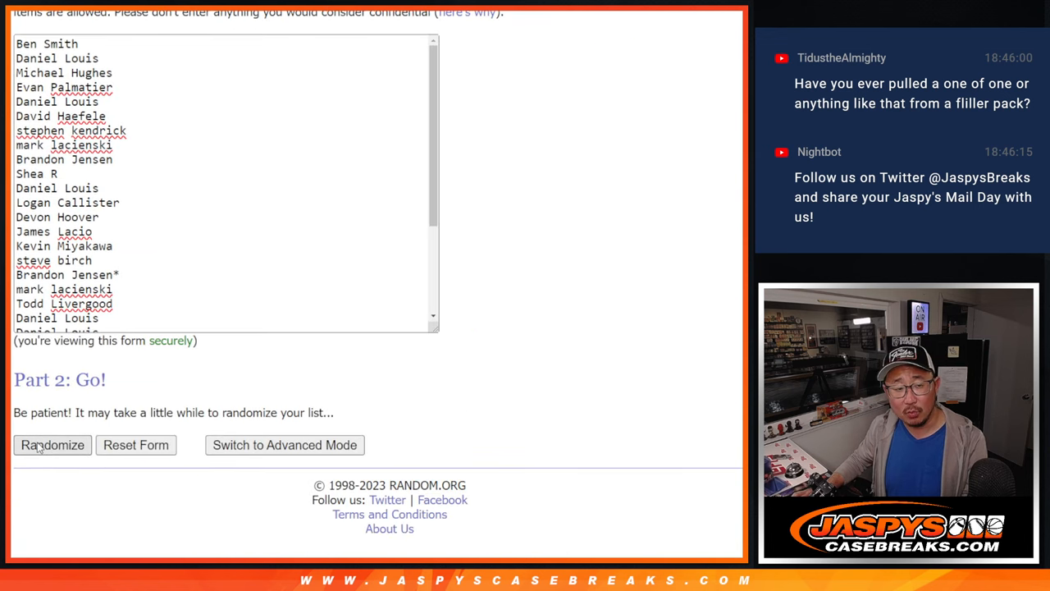
# - Randomize the team-ordered name list, then shuffle it three more times
pyautogui.click(53, 445)
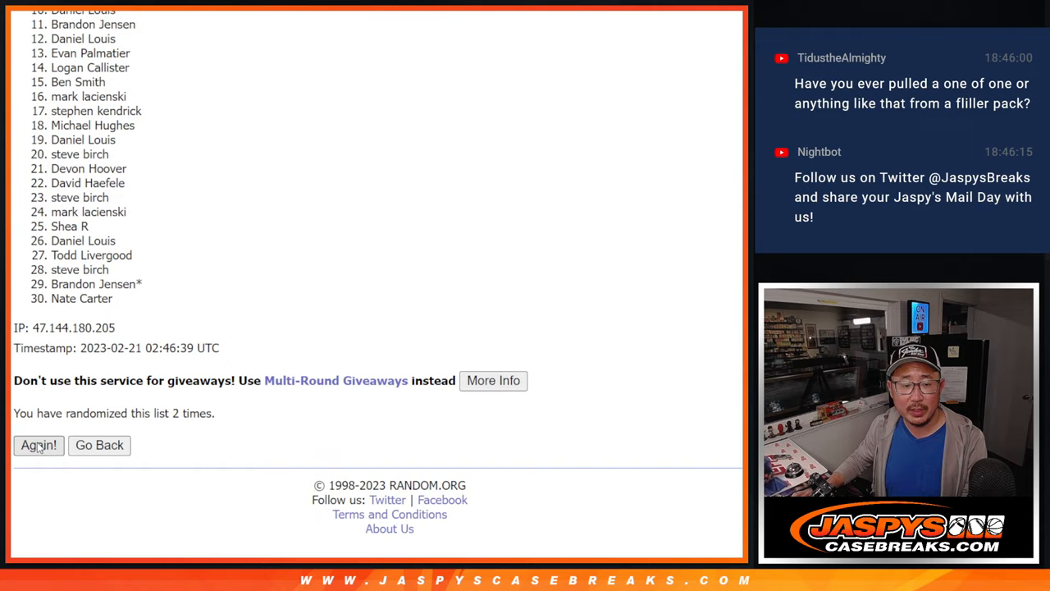
pyautogui.click(39, 445)
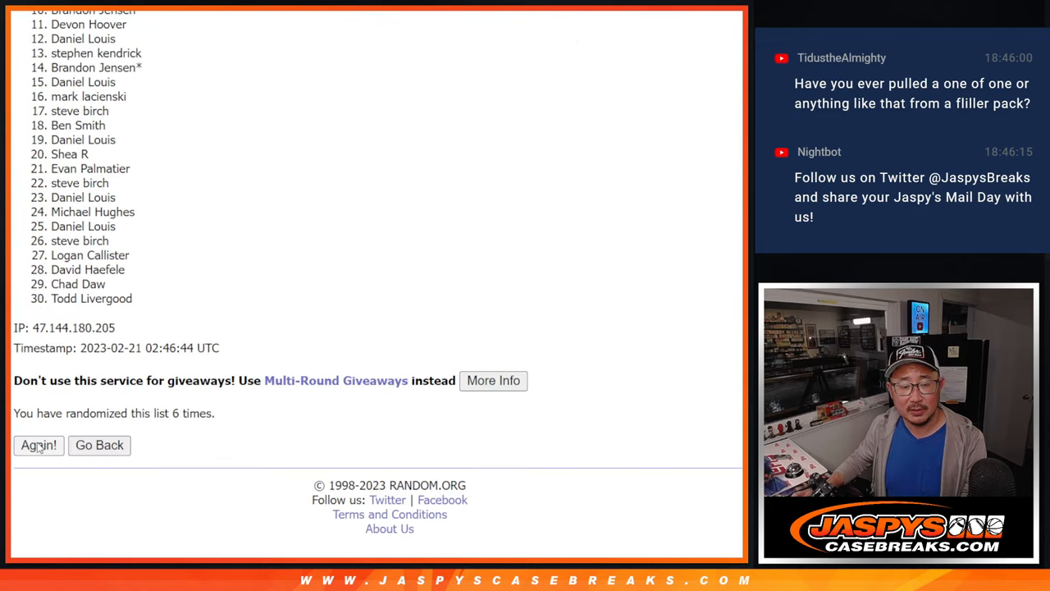
pyautogui.click(38, 444)
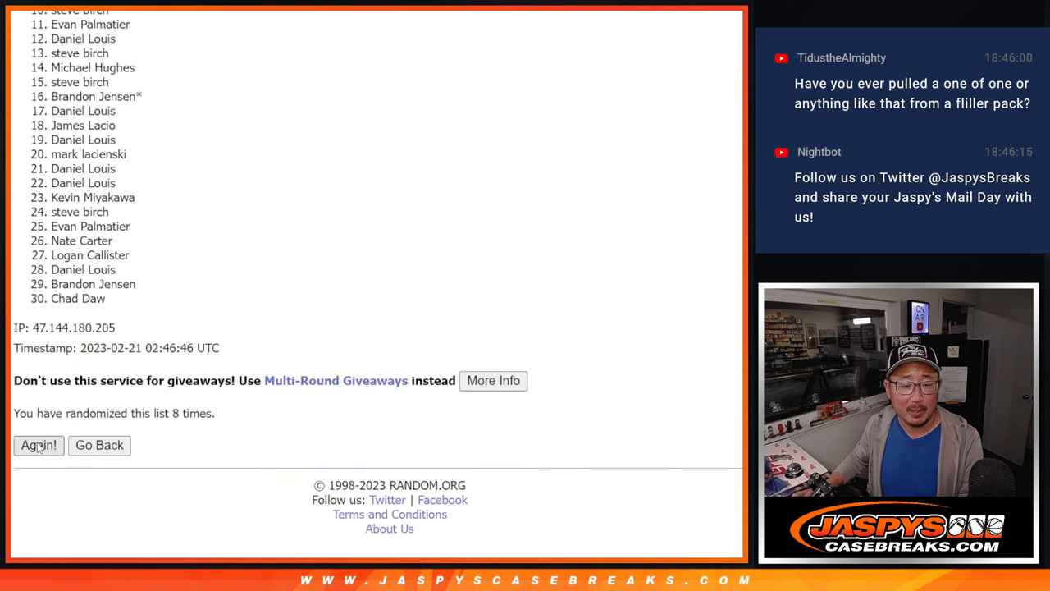
pyautogui.click(38, 445)
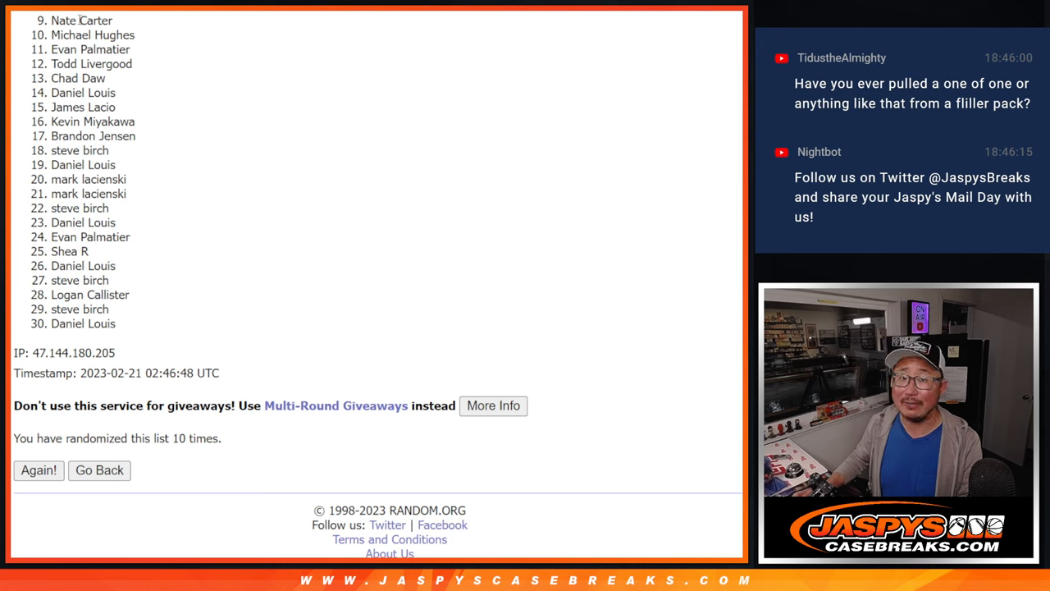
pyautogui.moveTo(186, 27)
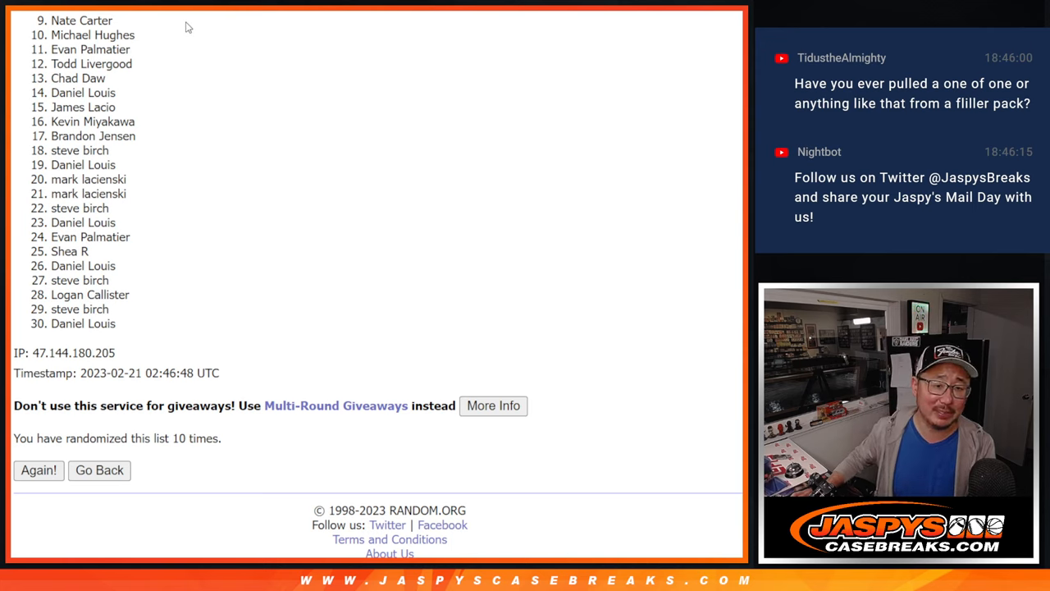
pyautogui.moveTo(720, 246)
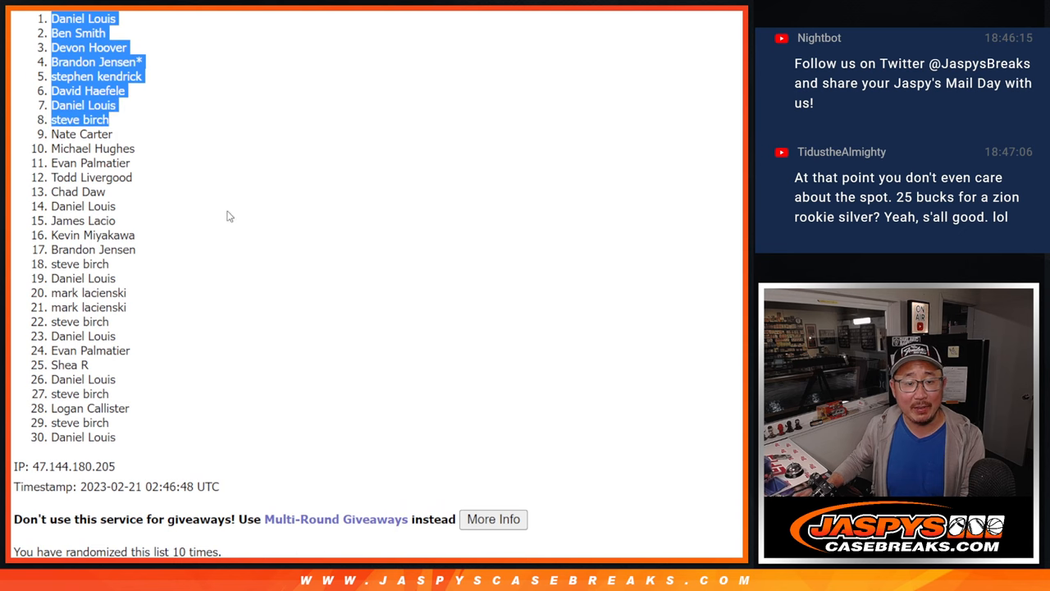
pyautogui.moveTo(378, 222)
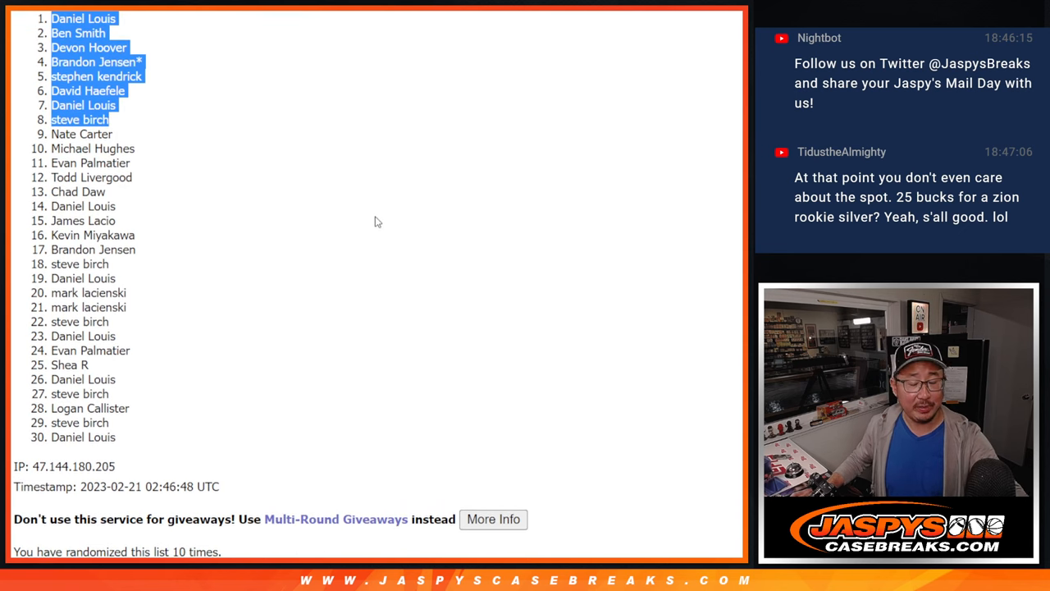